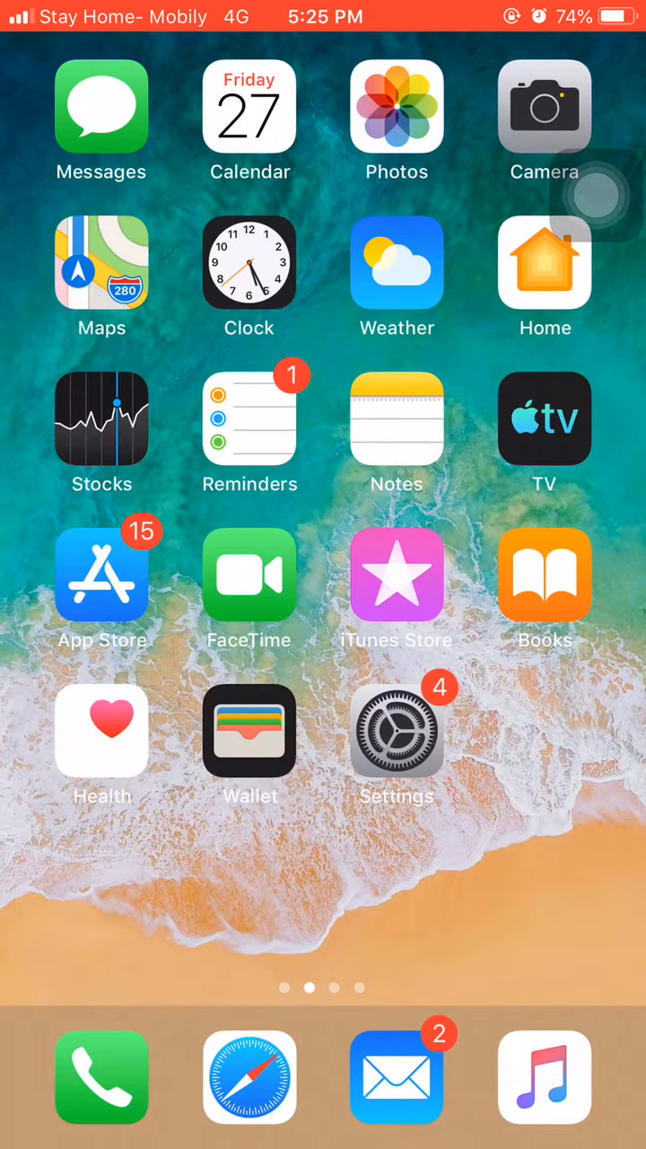
Step: Open the App Store from the home screen to look for the WhatsApp apps
{"action": "left_click", "coordinate": [101, 575]}
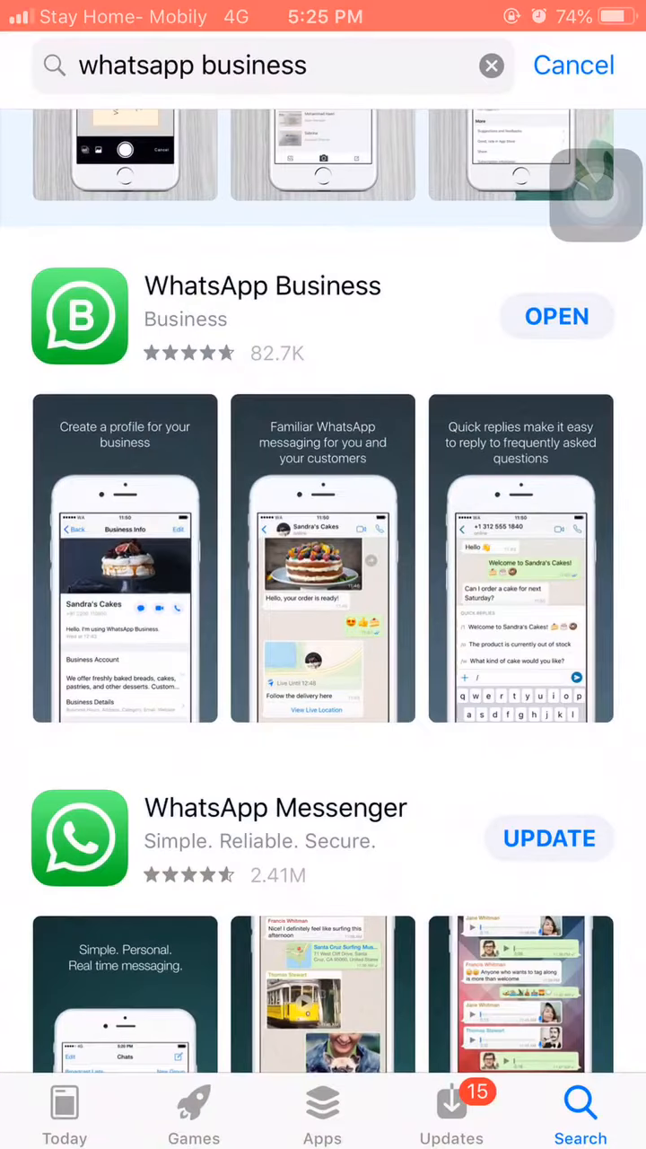
Step: Search the App Store for 'whatsapp messenger' to confirm both WhatsApp apps are installed
{"action": "type", "text": "whatsapp messenger"}
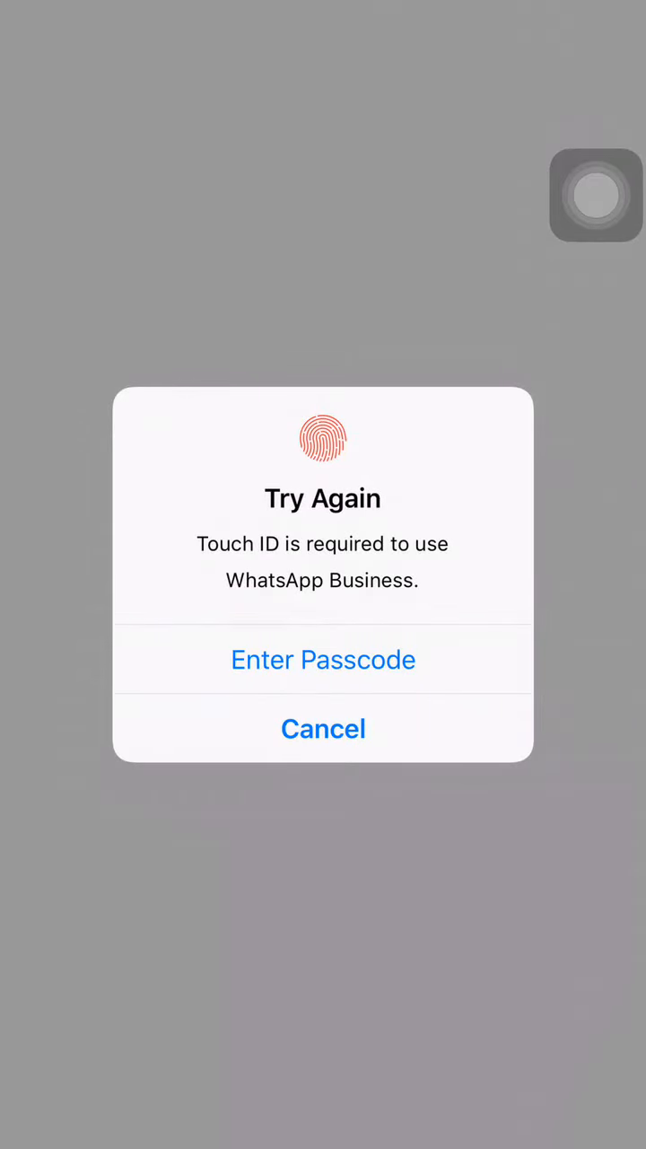
Step: Cancel the Touch ID unlock of WhatsApp Business and return to the home screen
{"action": "left_click", "coordinate": [323, 729]}
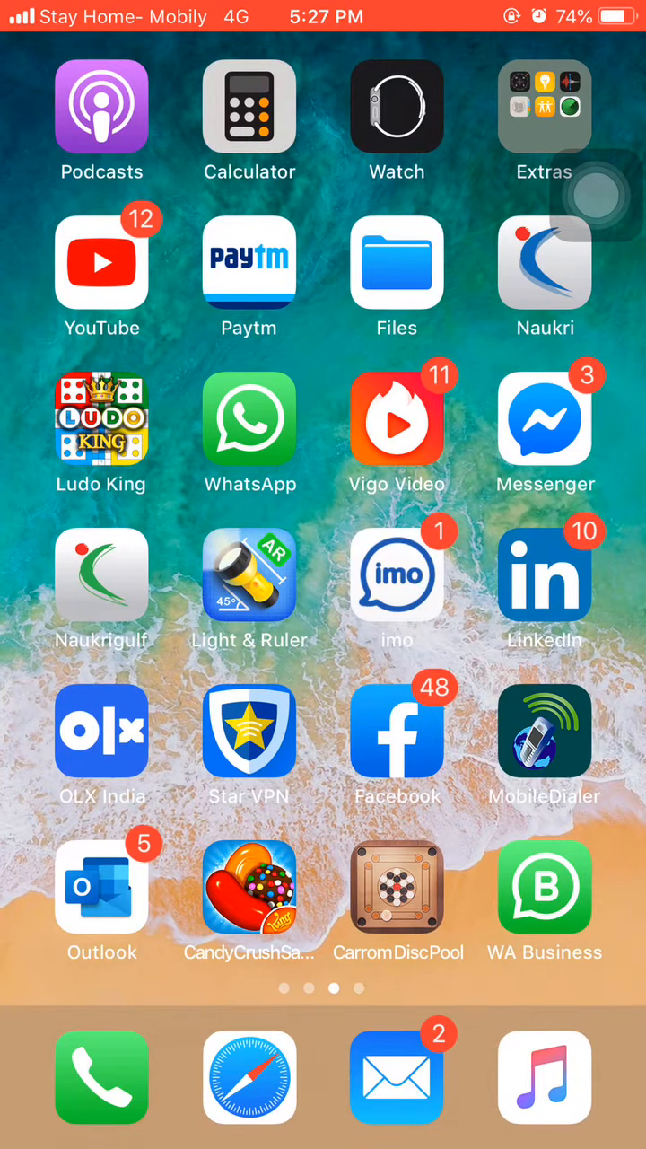